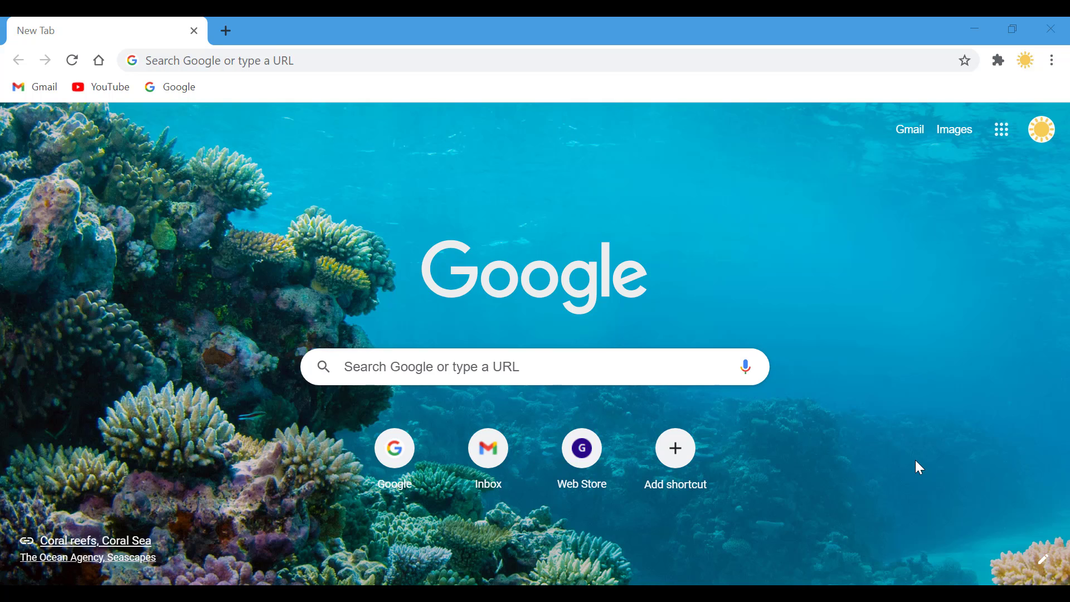
{"action": "mouse_move", "coordinate": [916, 447]}
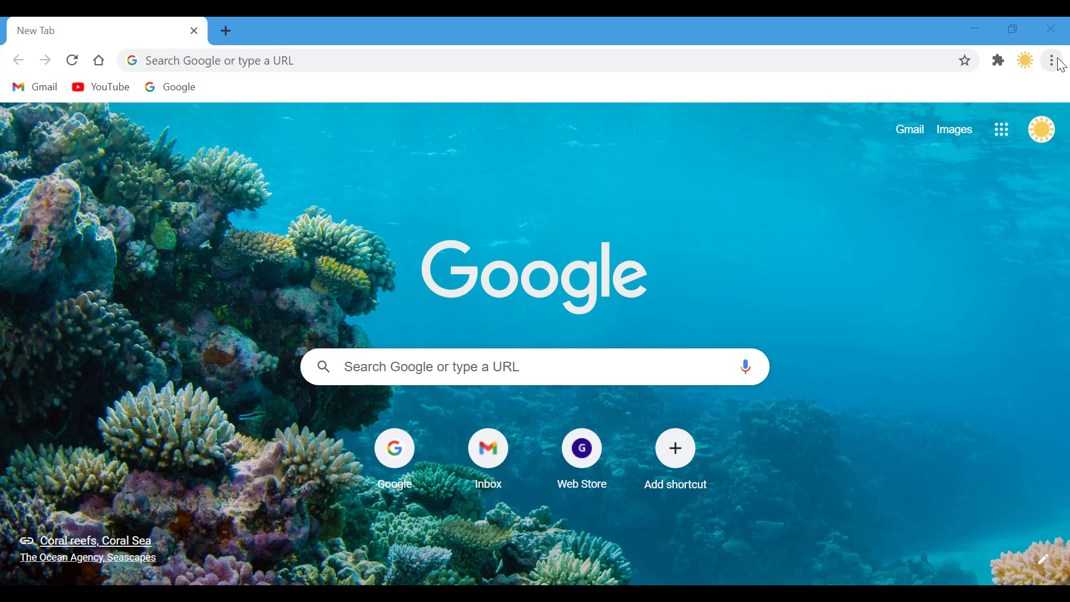
Step: Open Chrome's three-dot main menu from the new tab page
{"action": "left_click", "coordinate": [1051, 60]}
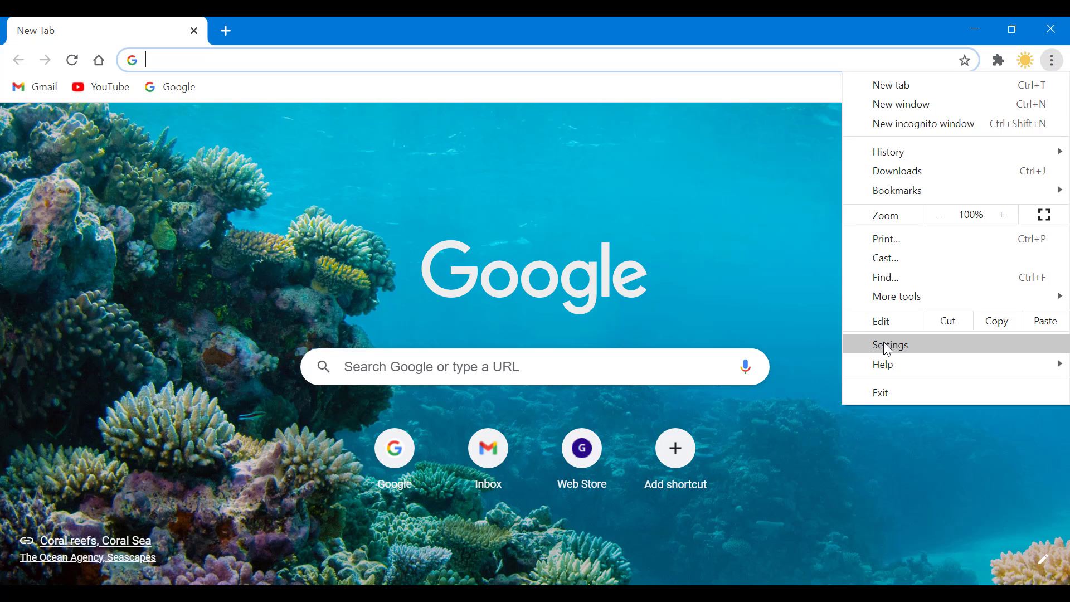
Step: Open Settings and scroll down to the Privacy and security section
{"action": "left_click", "coordinate": [889, 345]}
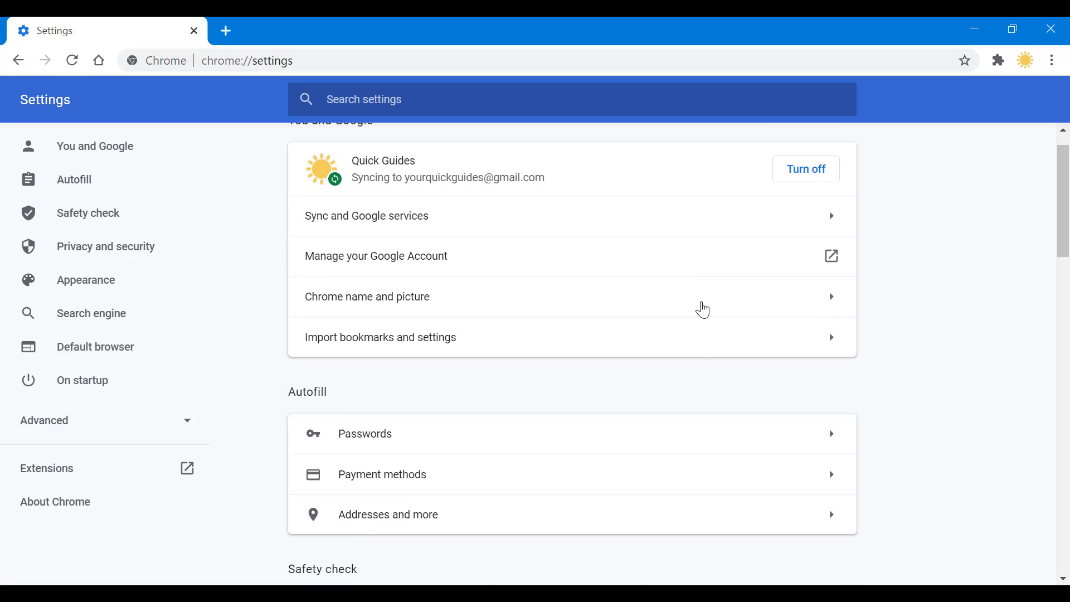
{"action": "scroll", "scroll_direction": "down", "scroll_amount": 3}
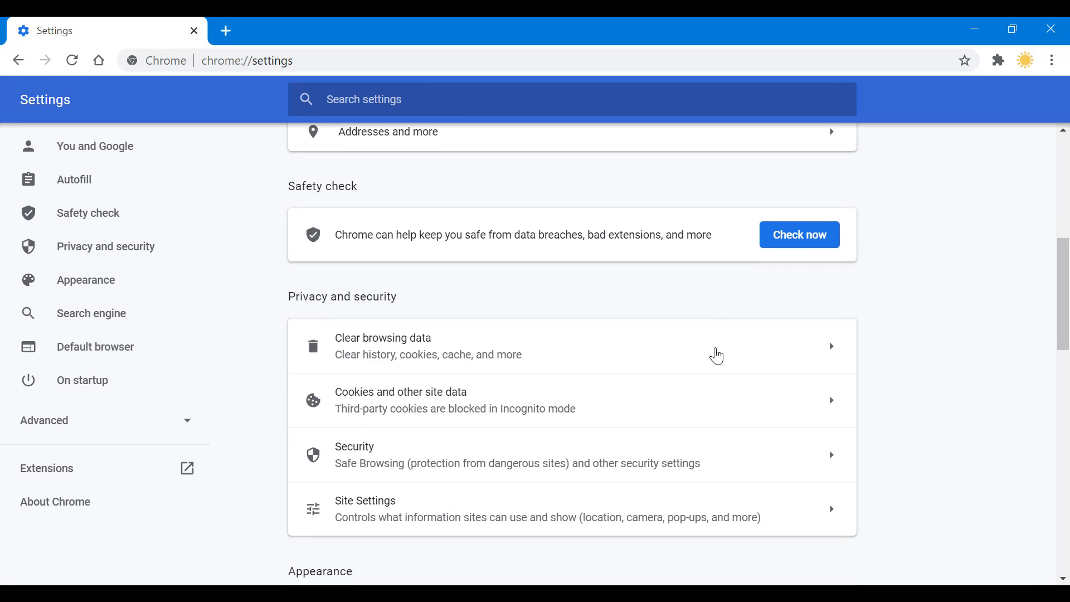
{"action": "mouse_move", "coordinate": [768, 408]}
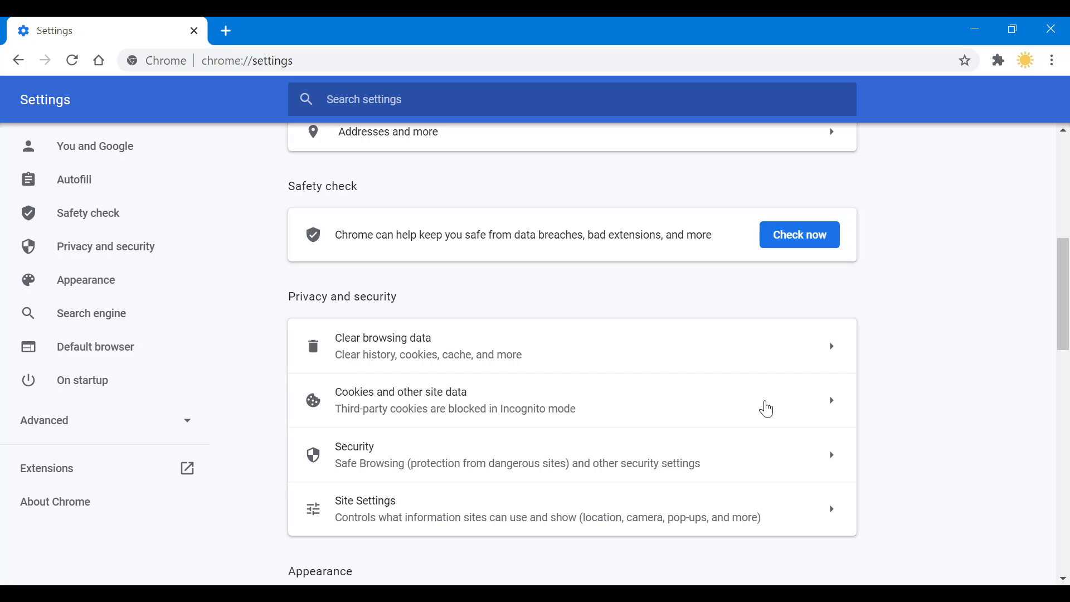
{"action": "mouse_move", "coordinate": [366, 293]}
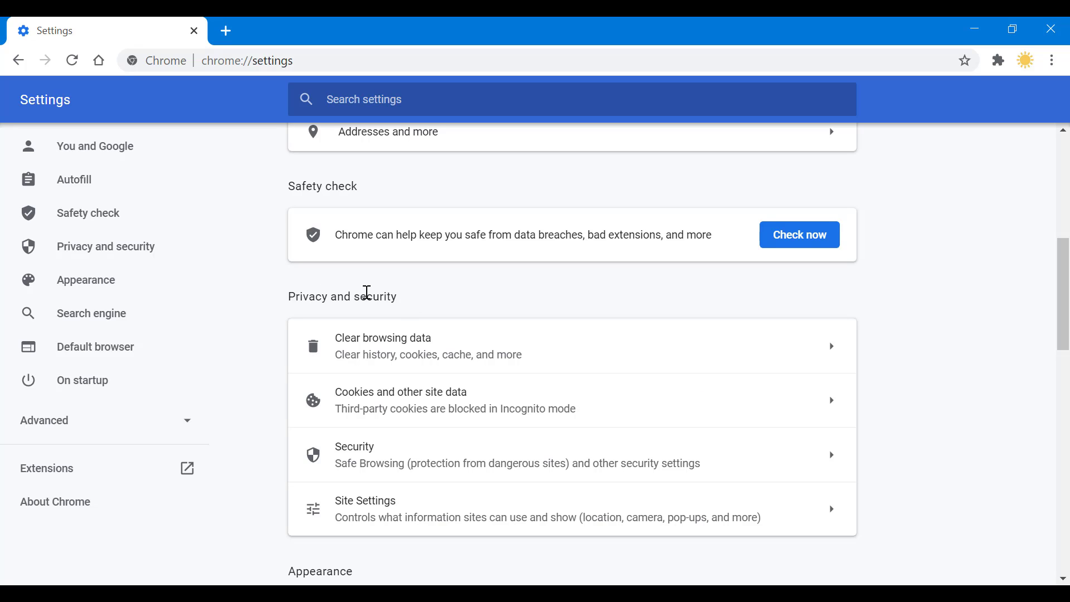
Step: Go to Privacy and security and scroll to the general cookie options
{"action": "left_click", "coordinate": [105, 246]}
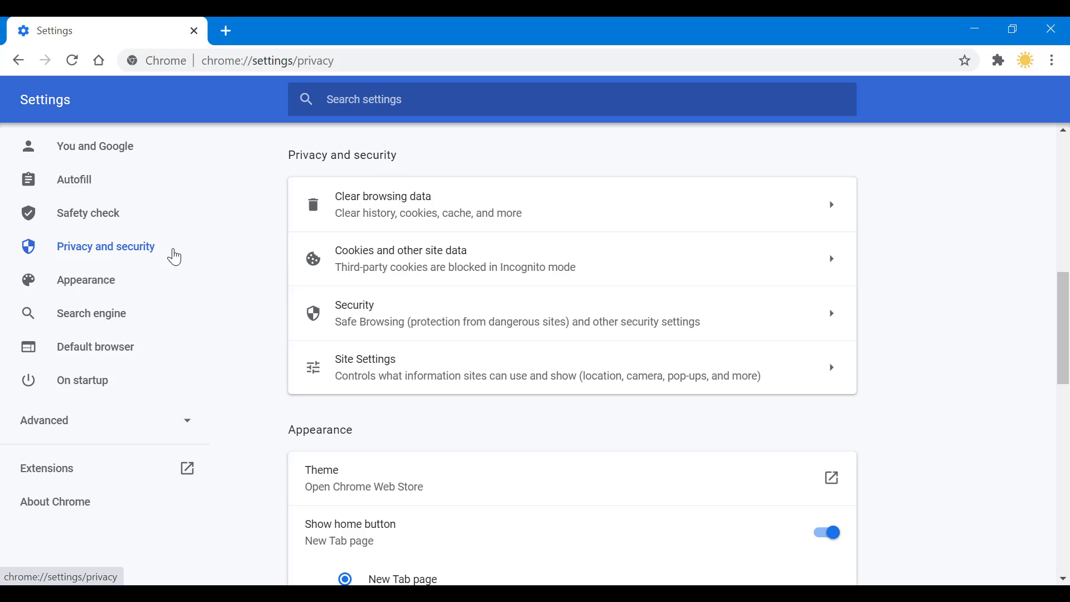
{"action": "mouse_move", "coordinate": [491, 275]}
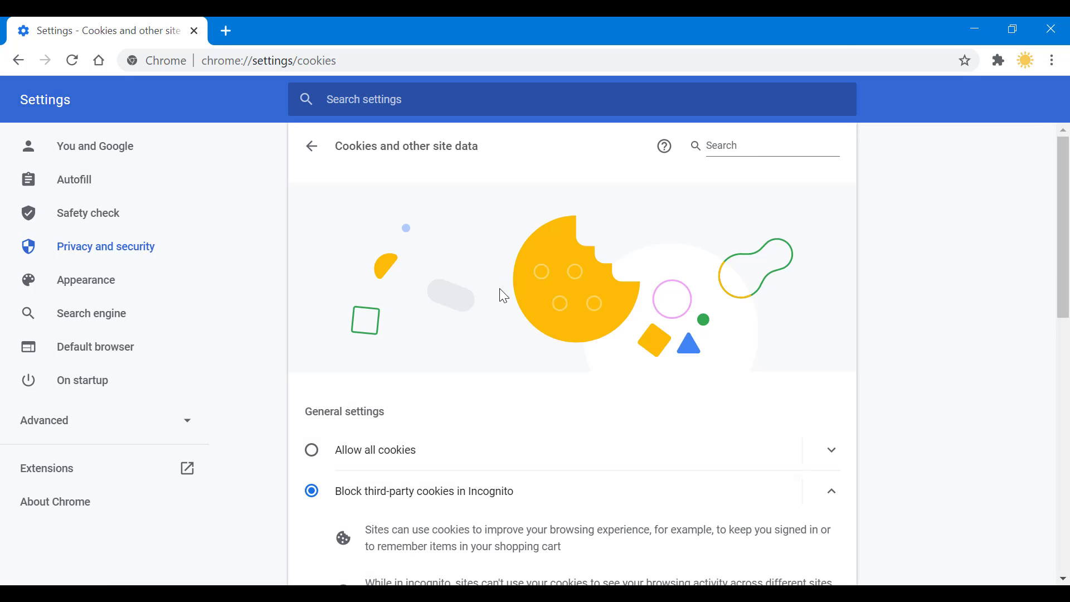
{"action": "scroll", "scroll_direction": "down", "scroll_amount": 3}
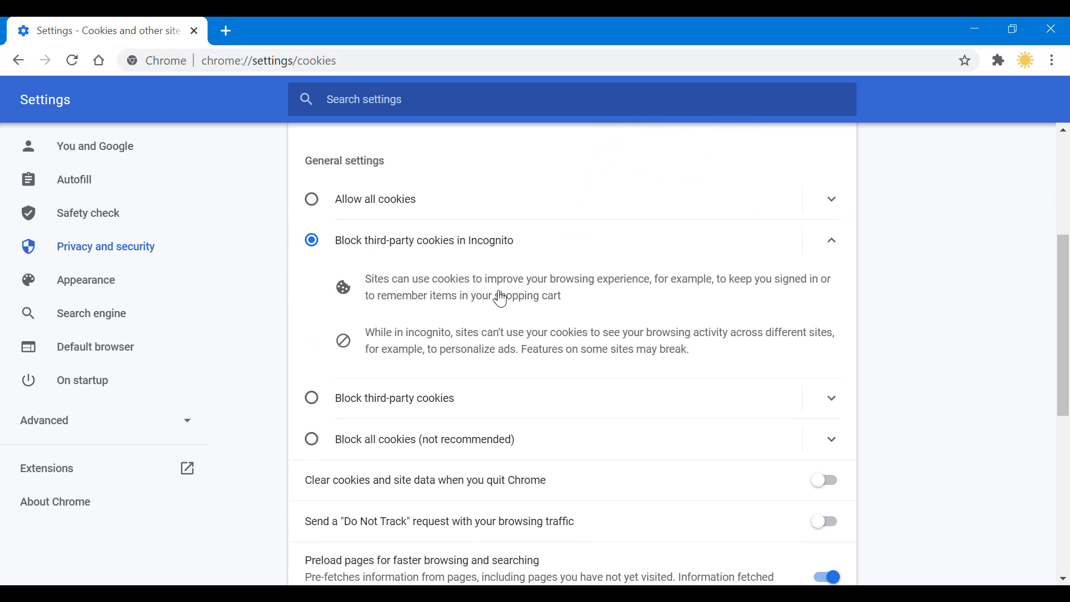
{"action": "mouse_move", "coordinate": [499, 298]}
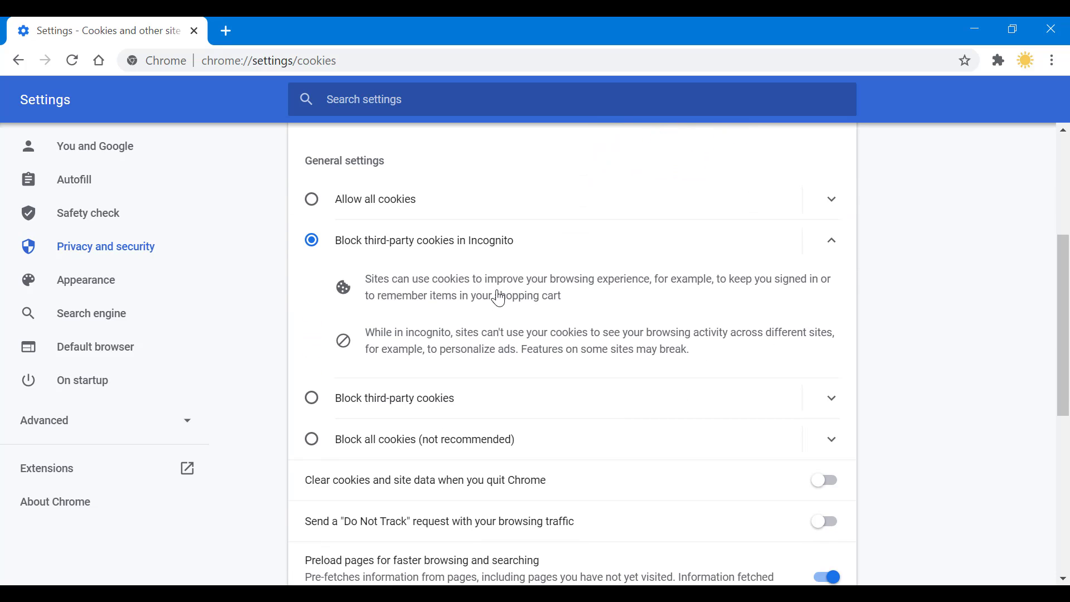
{"action": "mouse_move", "coordinate": [835, 201]}
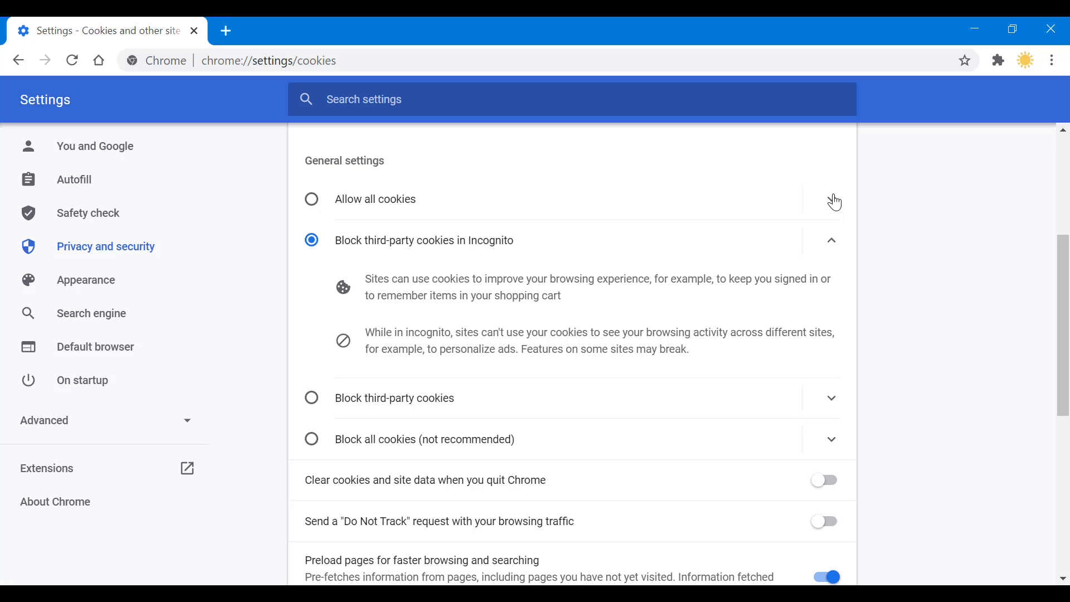
Step: Expand the cookie option details and scroll down to quit-clearing, Do Not Track and preloading
{"action": "left_click", "coordinate": [831, 198]}
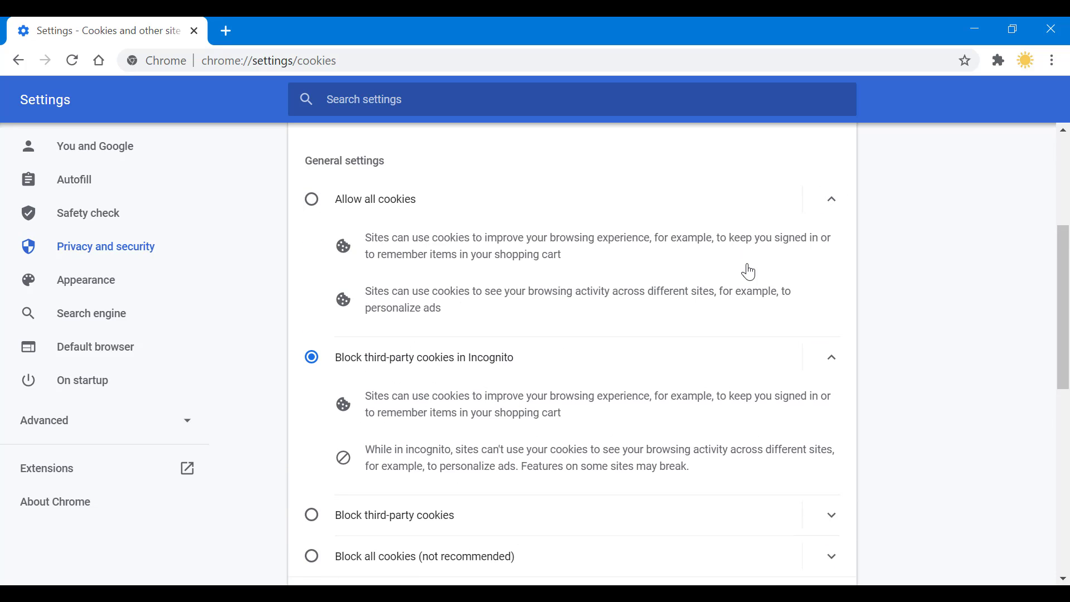
{"action": "mouse_move", "coordinate": [876, 247]}
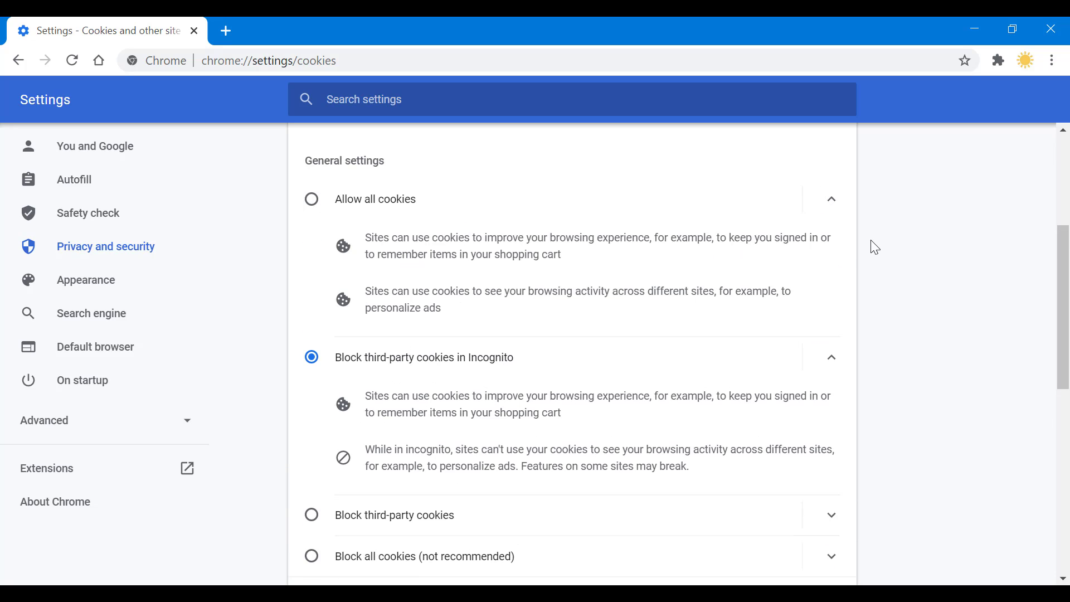
{"action": "mouse_move", "coordinate": [708, 298]}
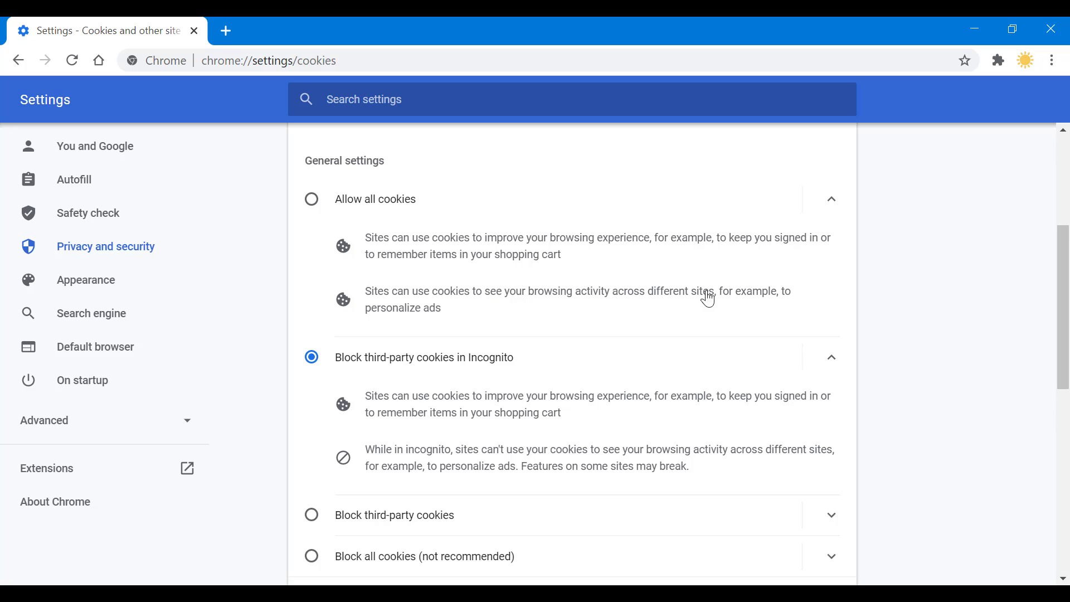
{"action": "mouse_move", "coordinate": [358, 204]}
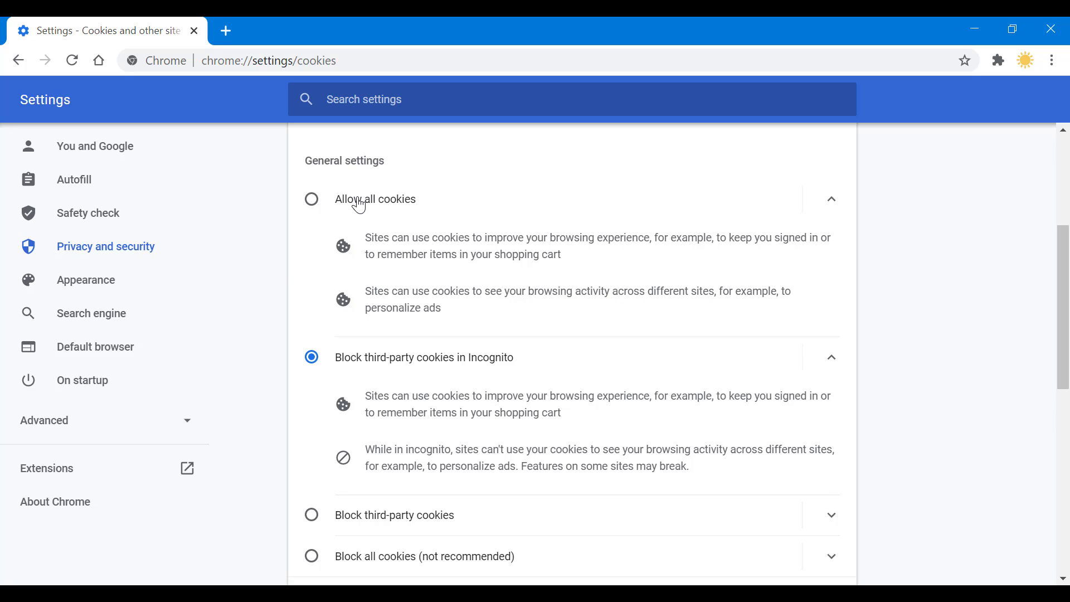
{"action": "scroll", "scroll_direction": "down", "scroll_amount": 3}
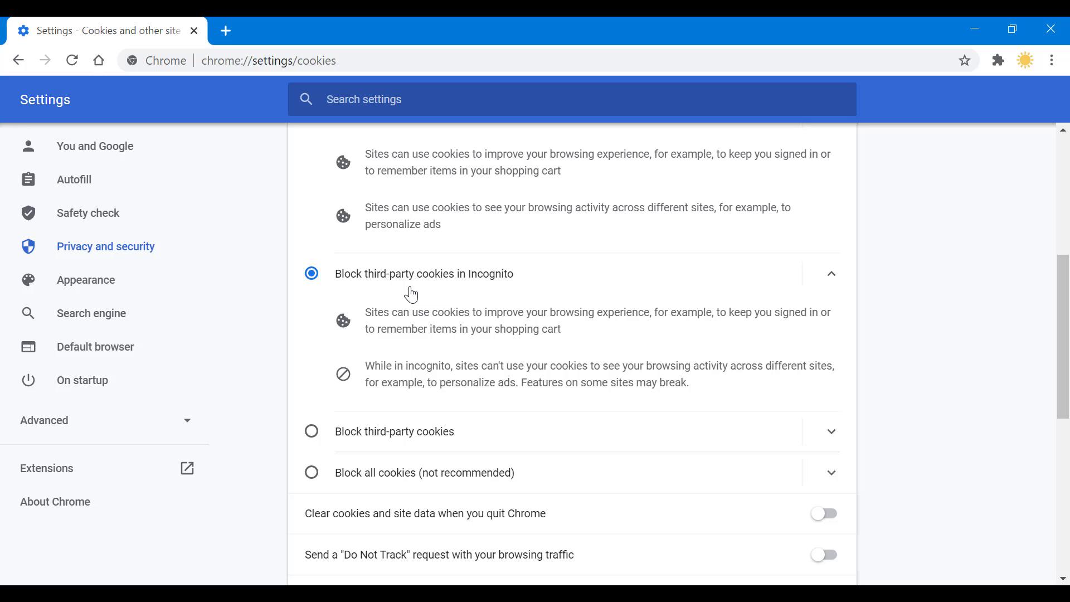
{"action": "mouse_move", "coordinate": [508, 292]}
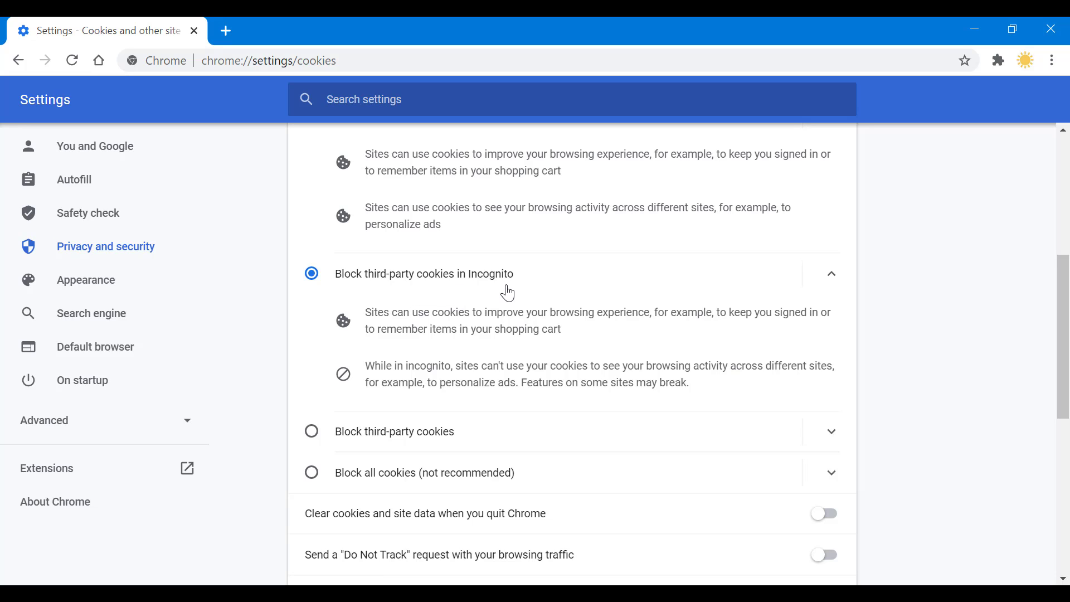
{"action": "mouse_move", "coordinate": [508, 328]}
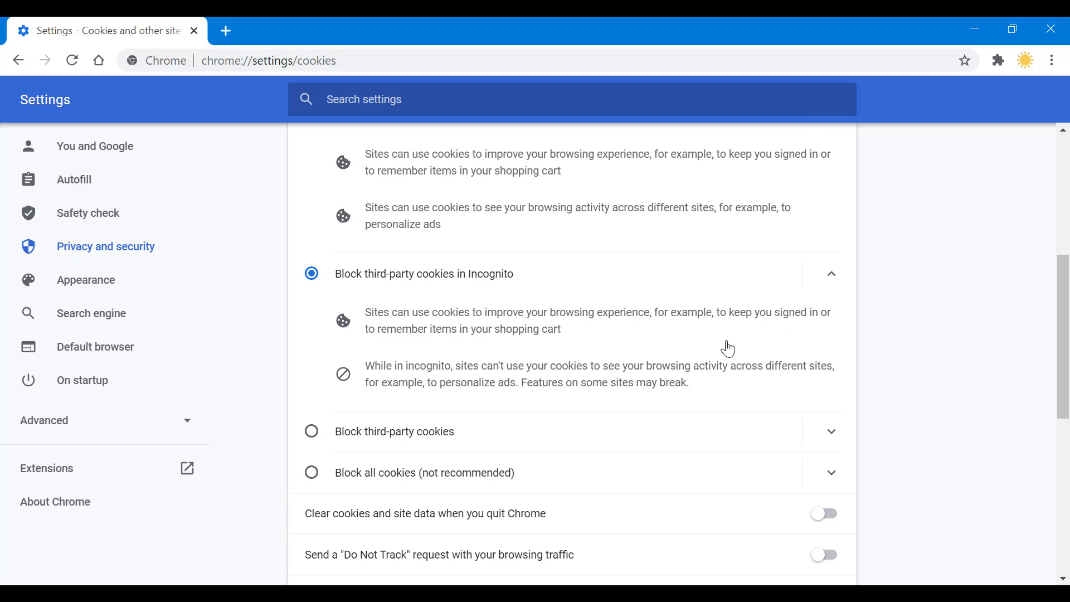
{"action": "scroll", "scroll_direction": "down", "scroll_amount": 3}
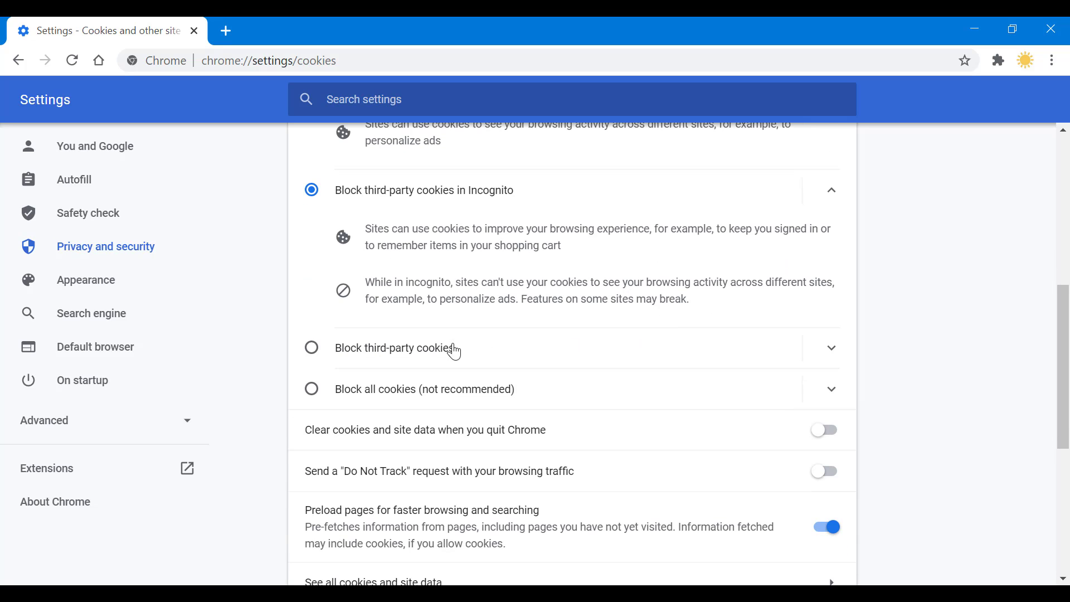
Step: Expand the Block third-party cookies and Block all cookies options to show their details
{"action": "left_click", "coordinate": [831, 348]}
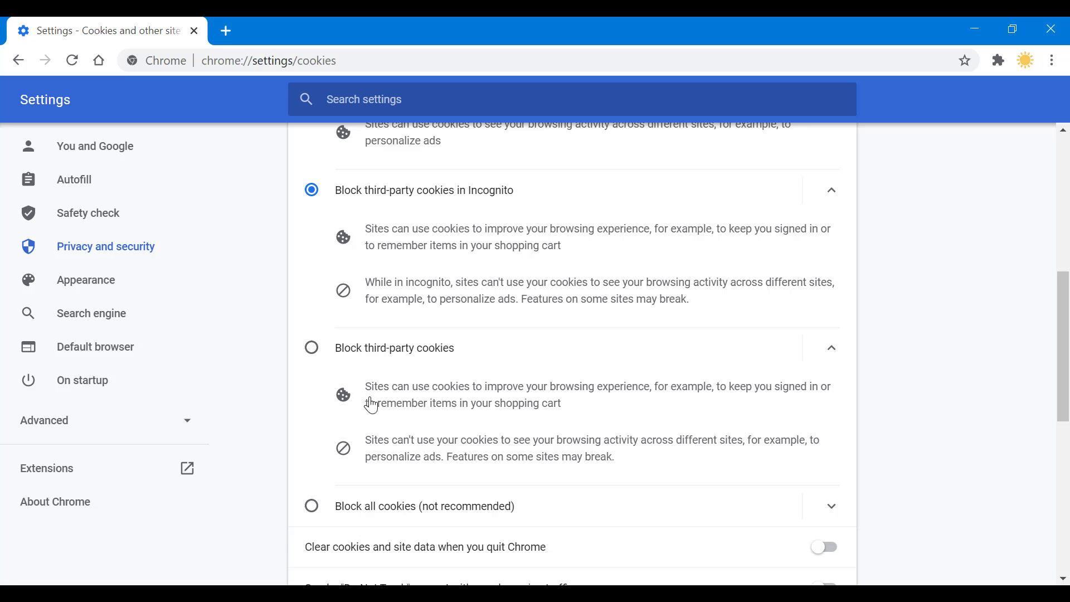
{"action": "scroll", "scroll_direction": "down", "scroll_amount": 3}
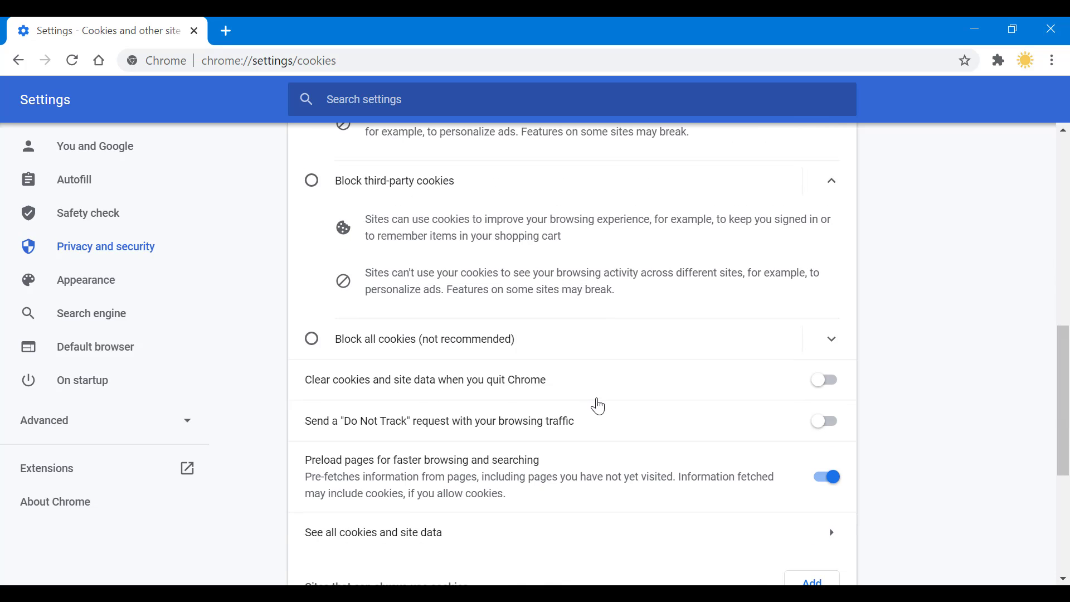
{"action": "left_click", "coordinate": [831, 339]}
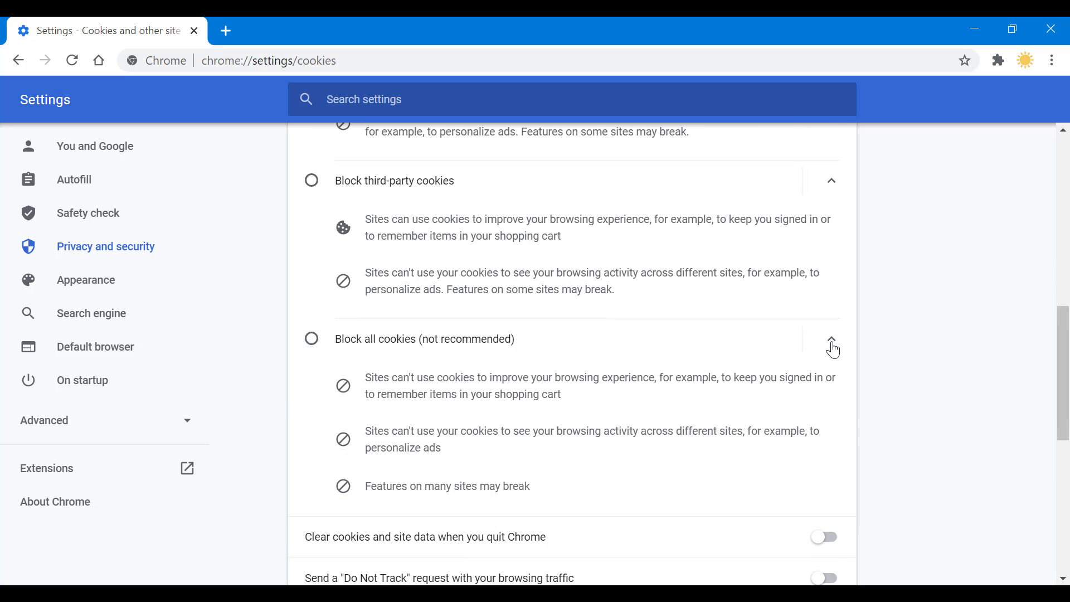
{"action": "scroll", "scroll_direction": "down", "scroll_amount": 3}
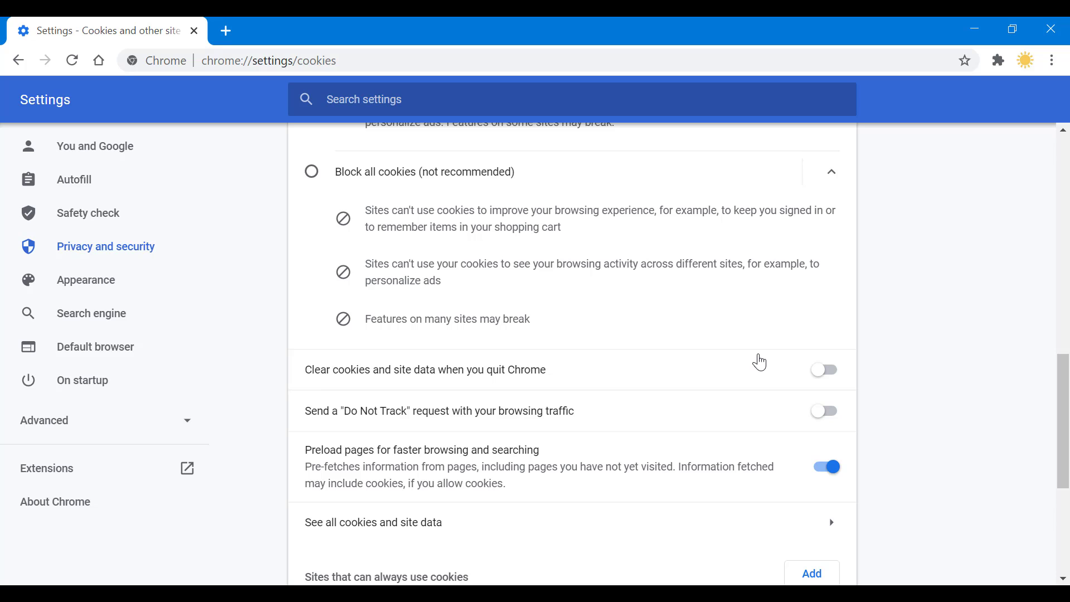
{"action": "scroll", "scroll_direction": "down", "scroll_amount": 3}
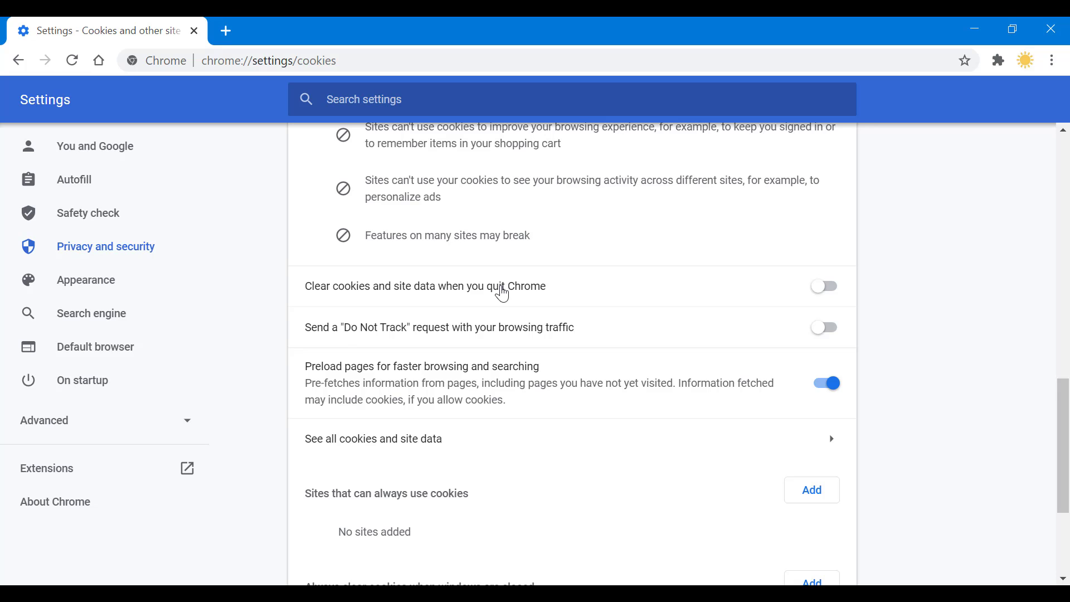
{"action": "mouse_move", "coordinate": [539, 330]}
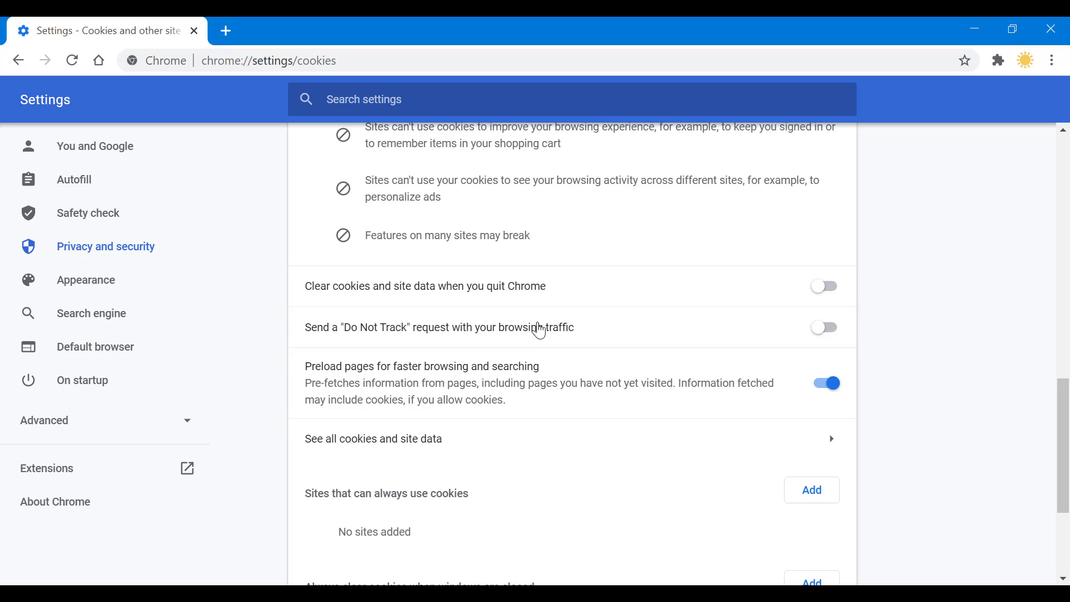
{"action": "scroll", "scroll_direction": "down", "scroll_amount": 3}
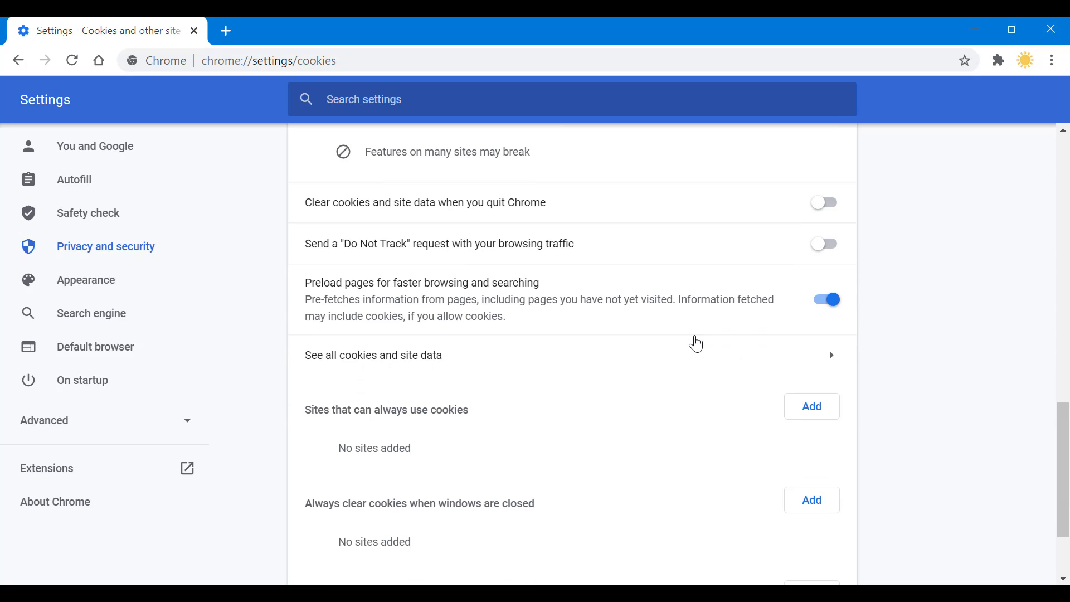
{"action": "mouse_move", "coordinate": [361, 295]}
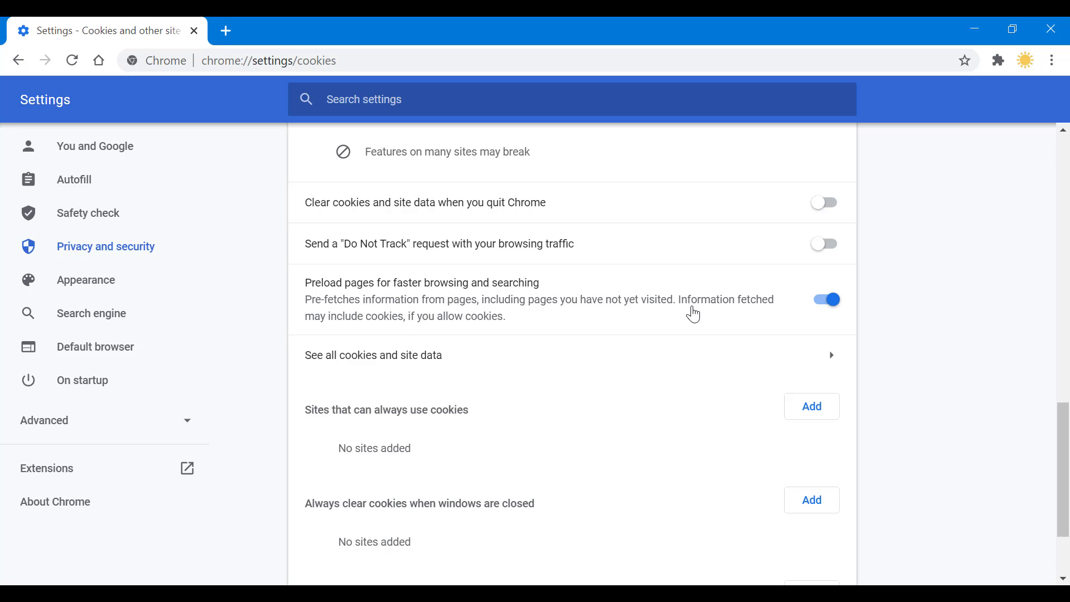
{"action": "scroll", "scroll_direction": "down", "scroll_amount": 3}
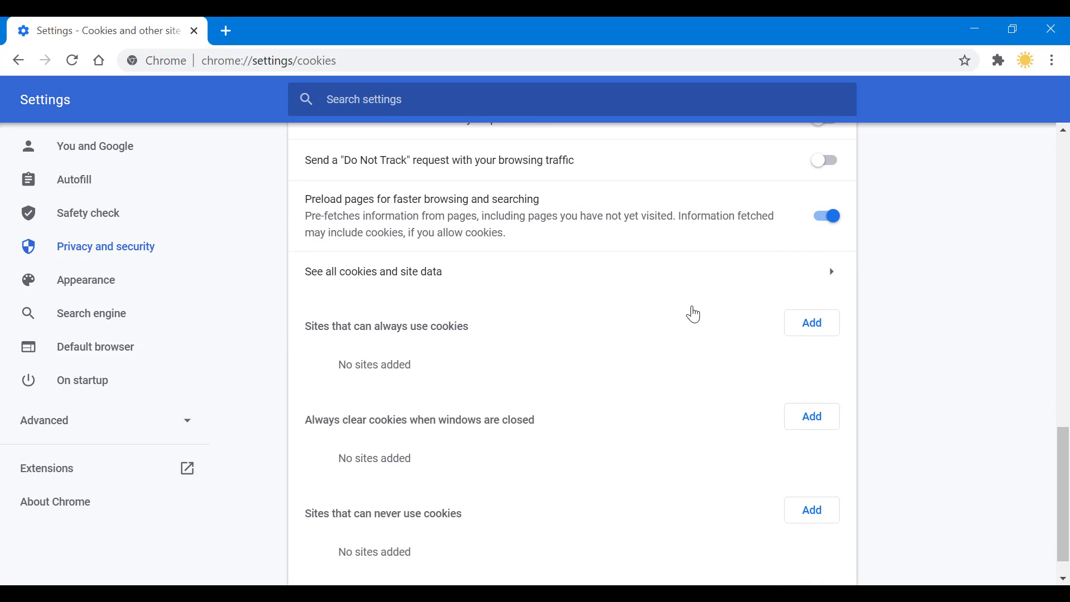
{"action": "scroll", "scroll_direction": "down", "scroll_amount": 3}
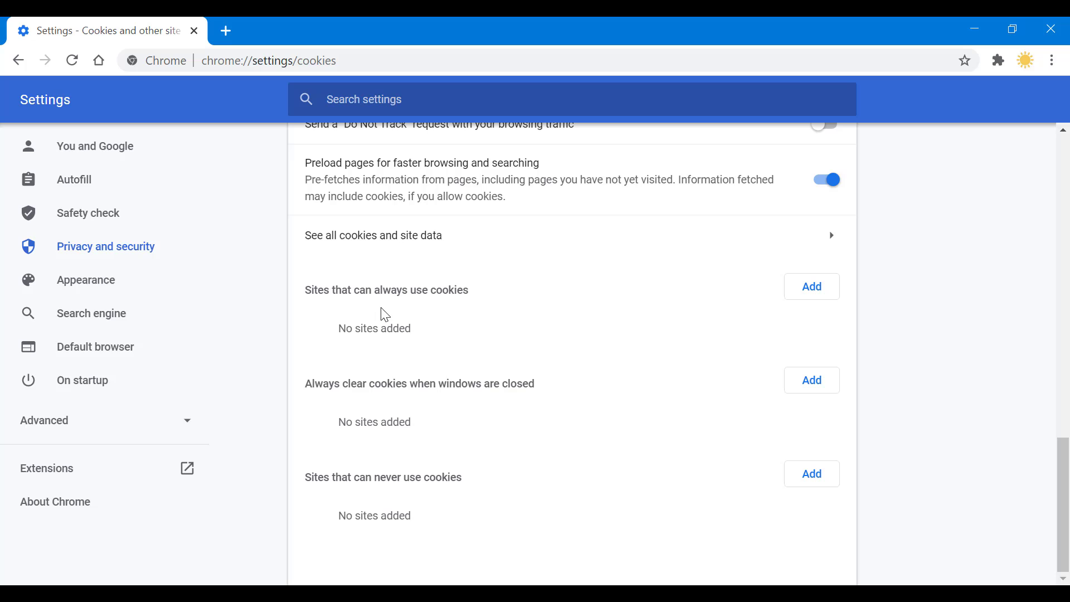
{"action": "mouse_move", "coordinate": [368, 400]}
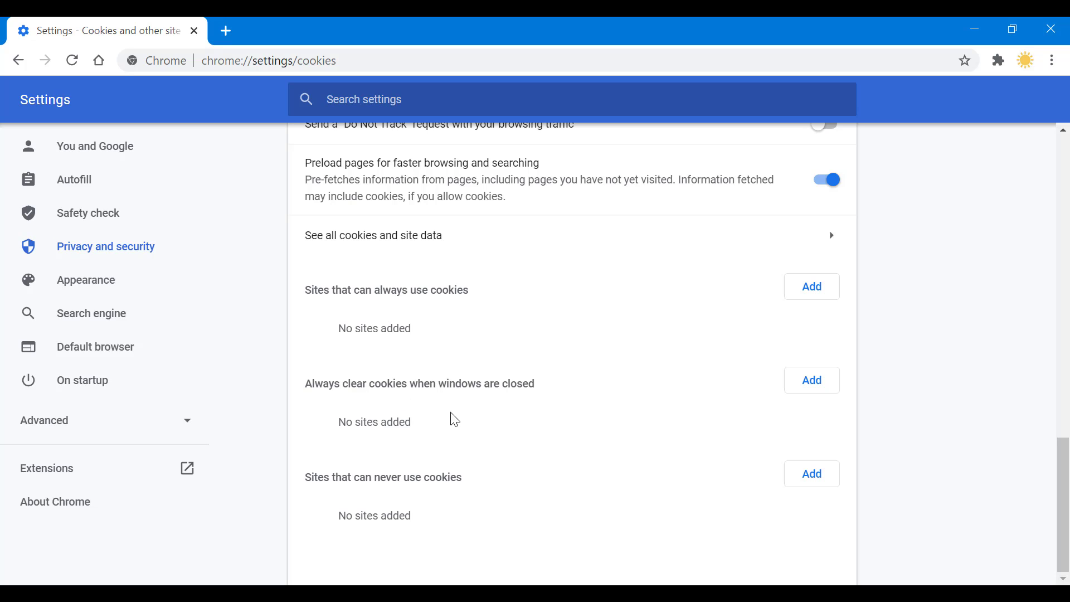
{"action": "mouse_move", "coordinate": [645, 407]}
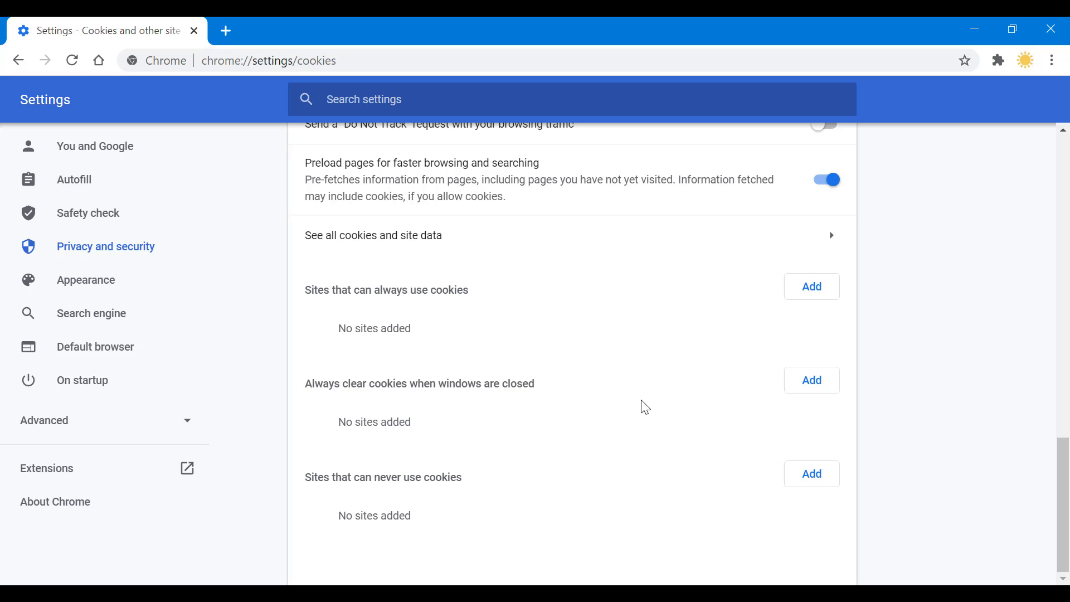
{"action": "mouse_move", "coordinate": [614, 374]}
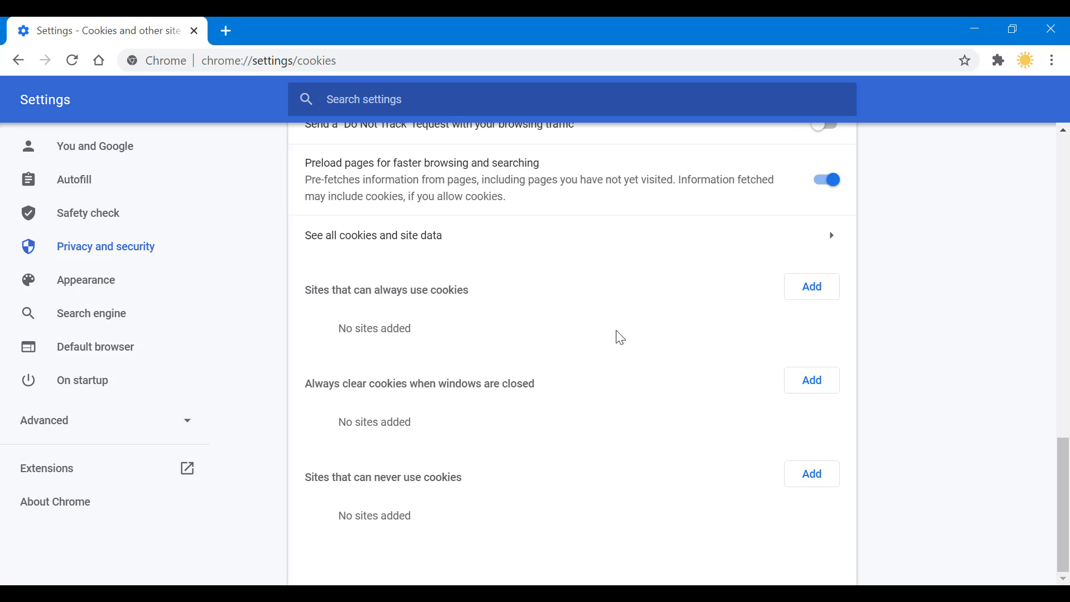
{"action": "mouse_move", "coordinate": [480, 514]}
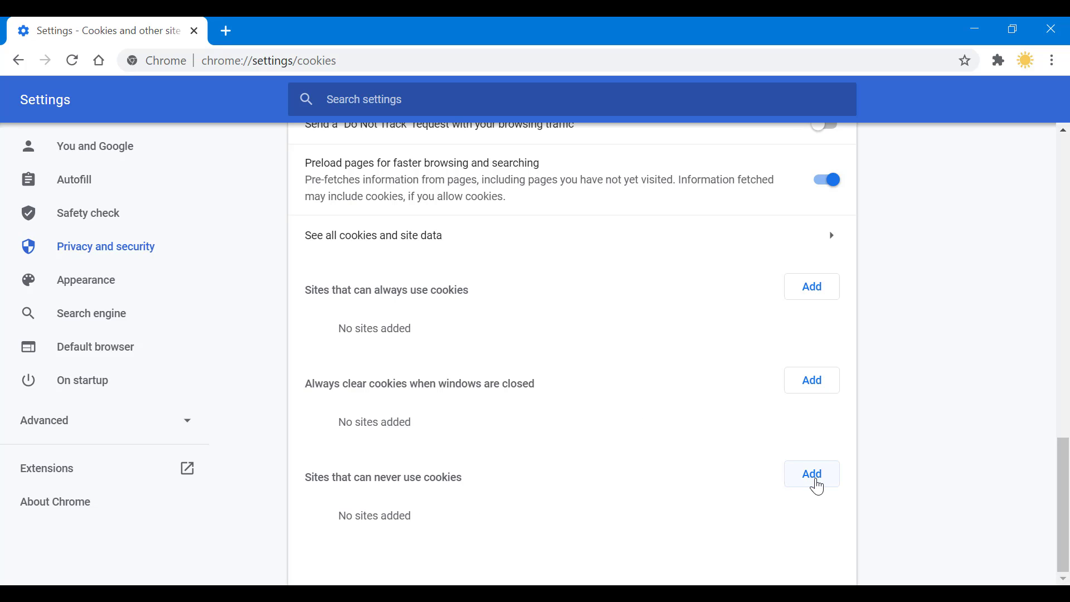
{"action": "left_click", "coordinate": [812, 473]}
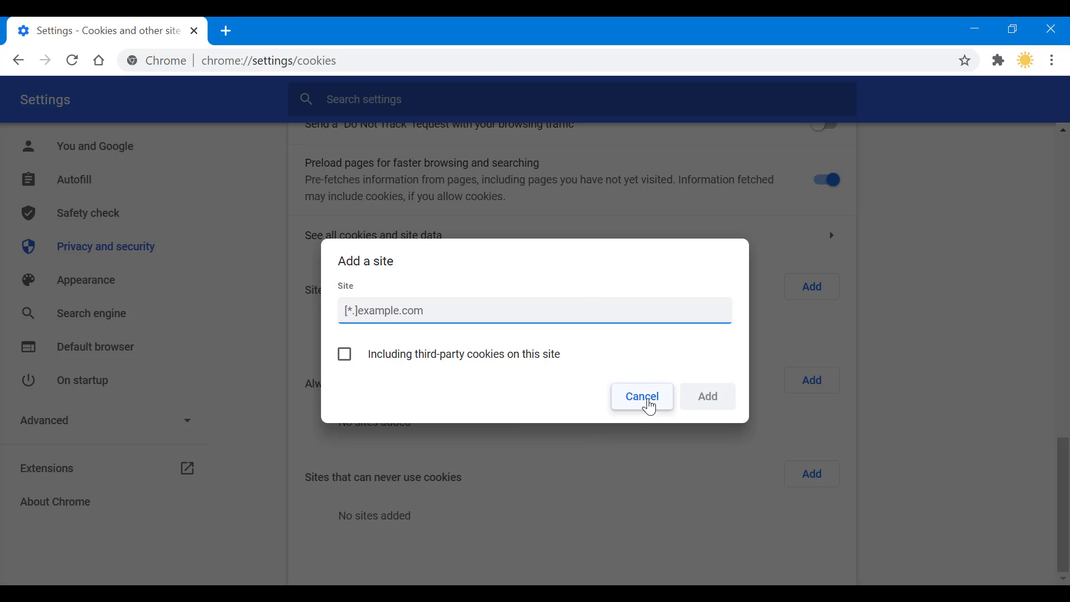
{"action": "left_click", "coordinate": [641, 397]}
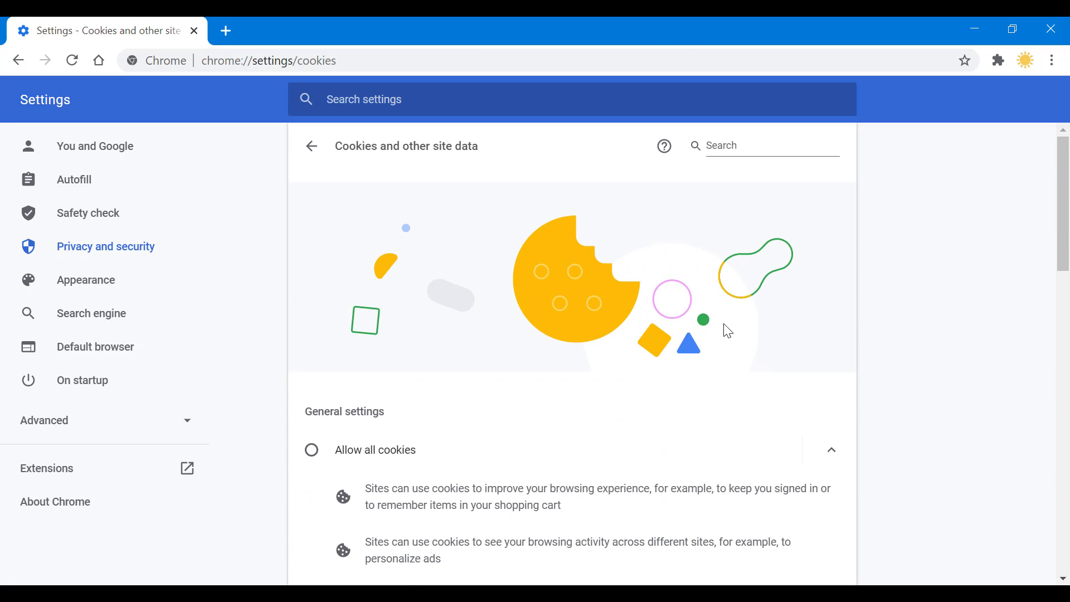
{"action": "mouse_move", "coordinate": [761, 334]}
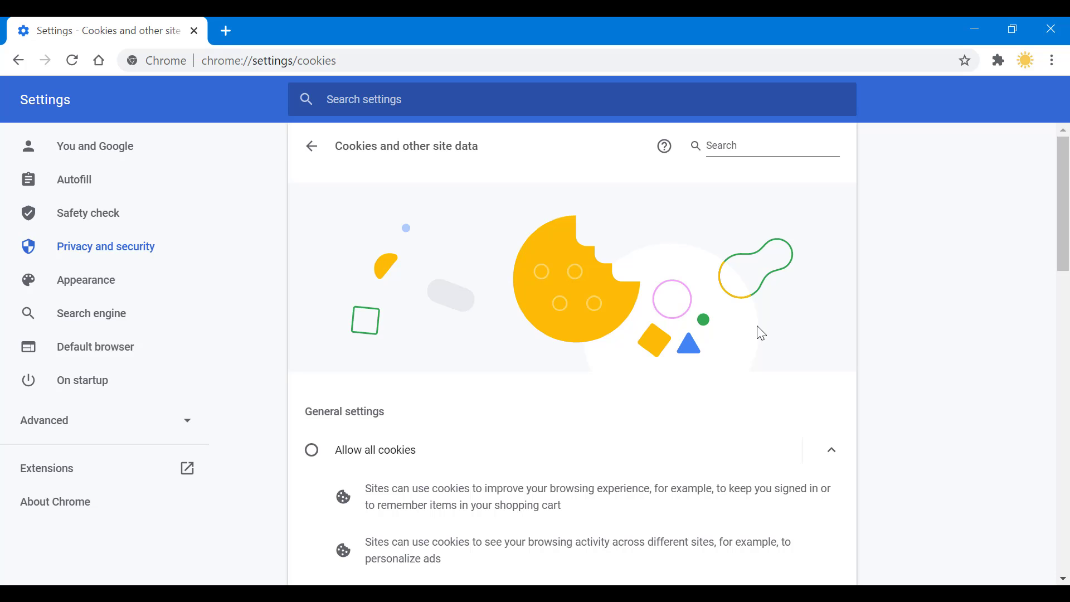